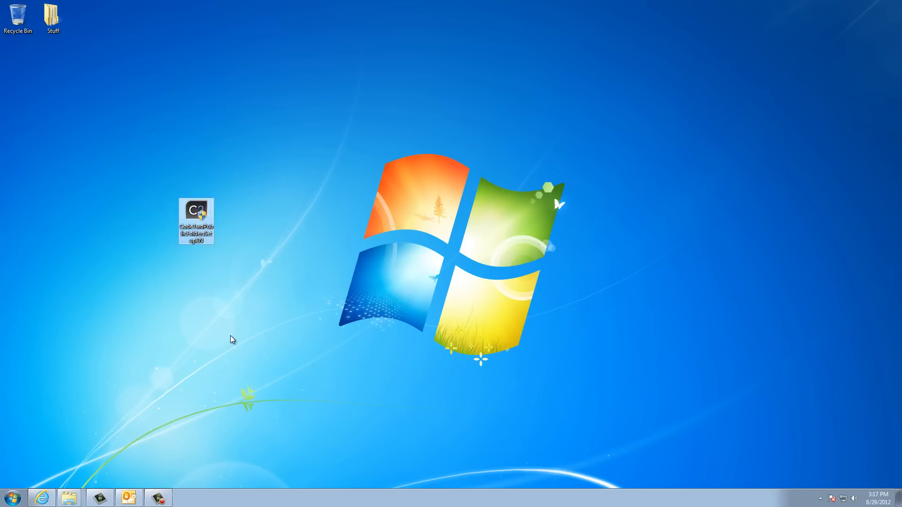
Relaunch the CodeTwo Public Folders setup and accept the demo connection settings
double_click(195, 220)
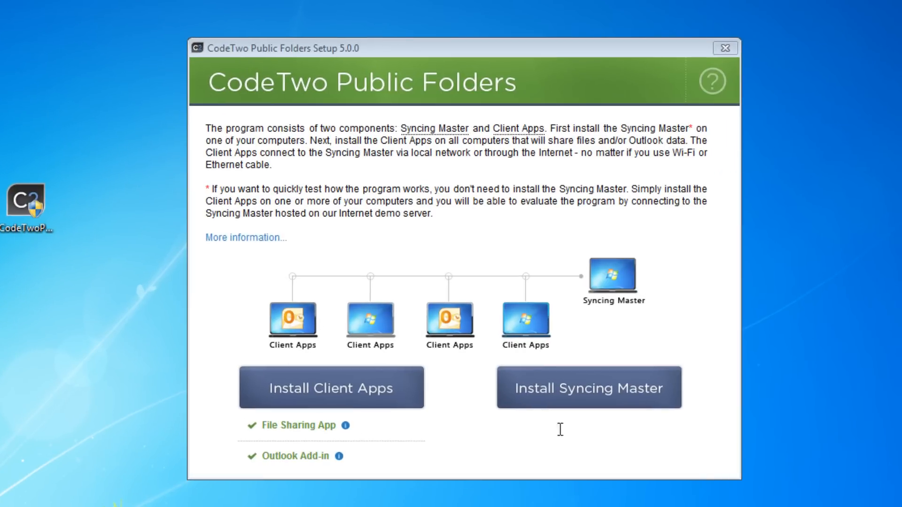
click(724, 48)
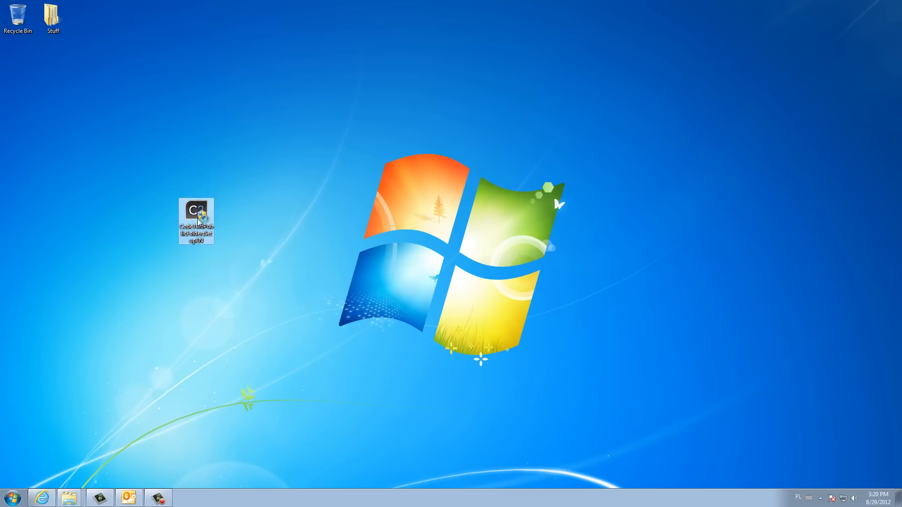
double_click(195, 222)
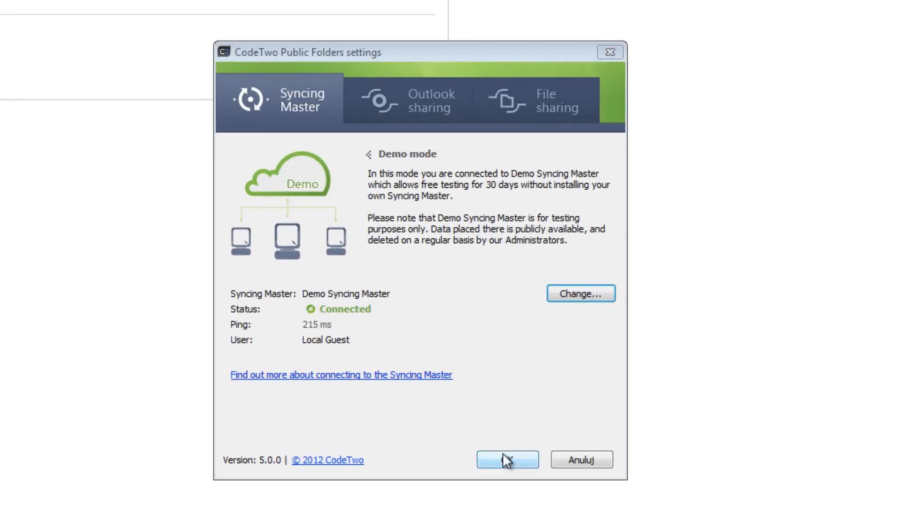
click(507, 459)
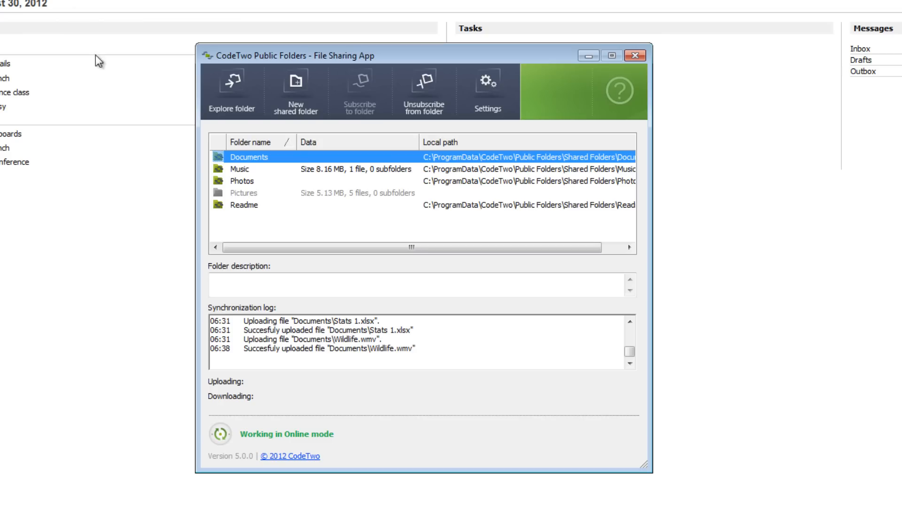
click(635, 56)
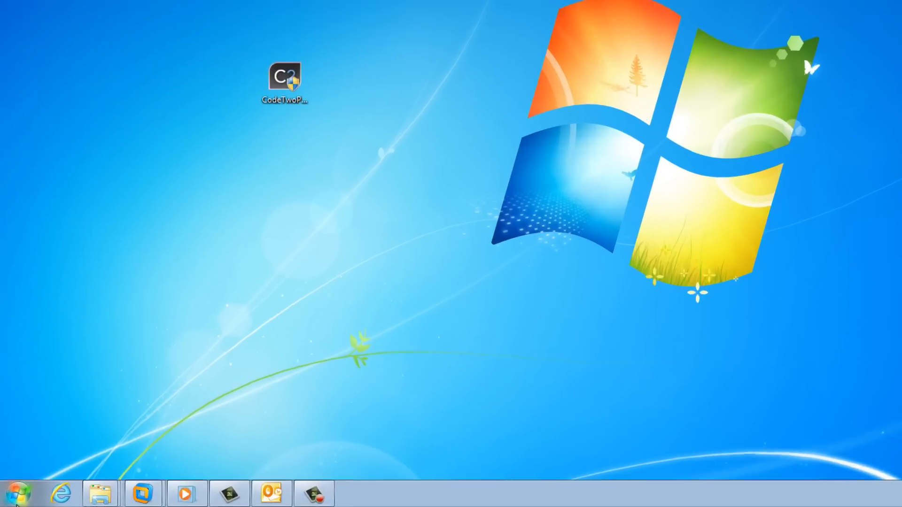
Reopen Public Folders Client Apps Configuration from Start and begin changing the Syncing Master connection
click(22, 492)
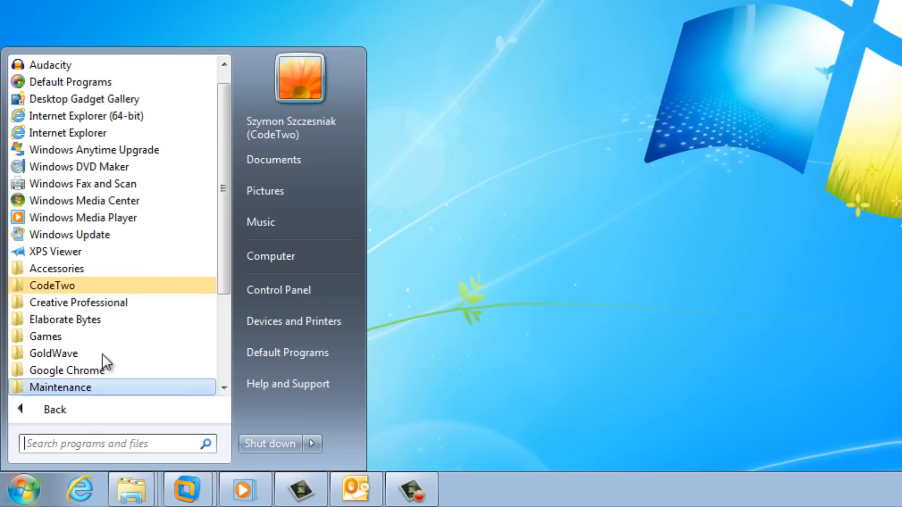
click(51, 285)
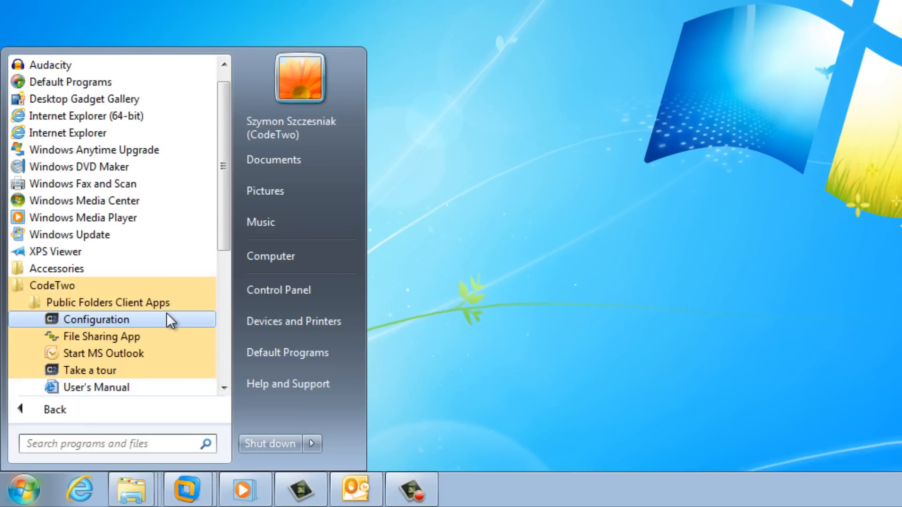
click(96, 319)
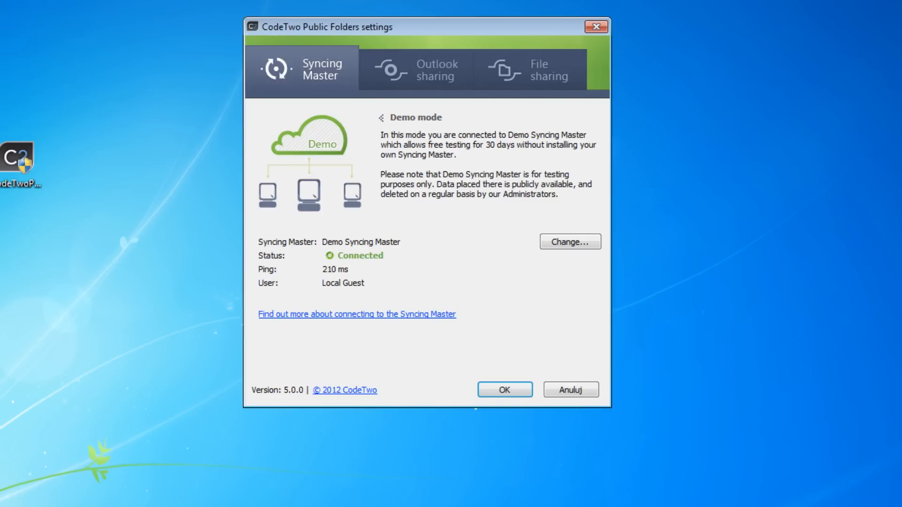
click(568, 241)
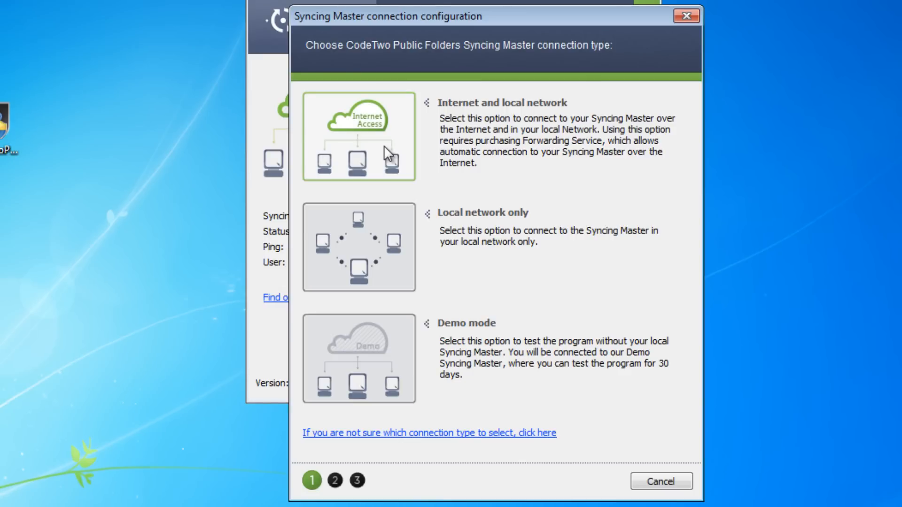
Select the Local network only connection type for the Syncing Master
click(358, 247)
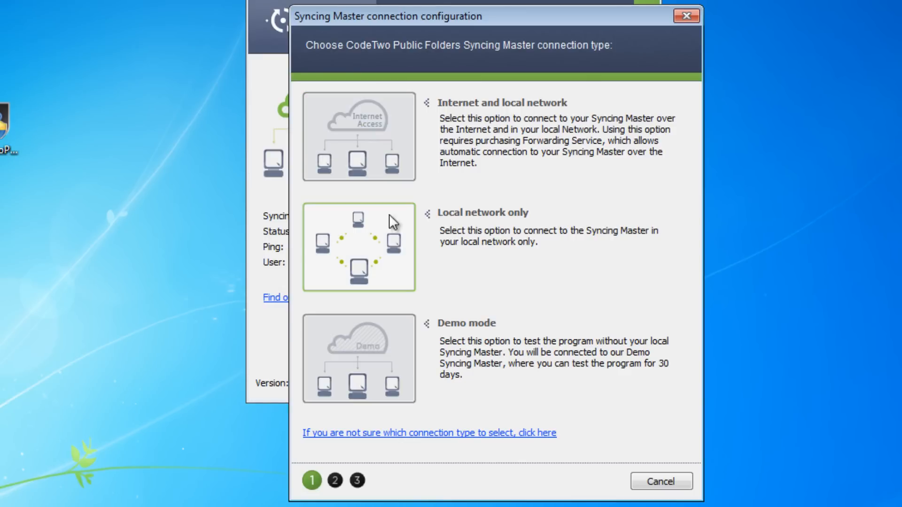
mouse_move(393, 234)
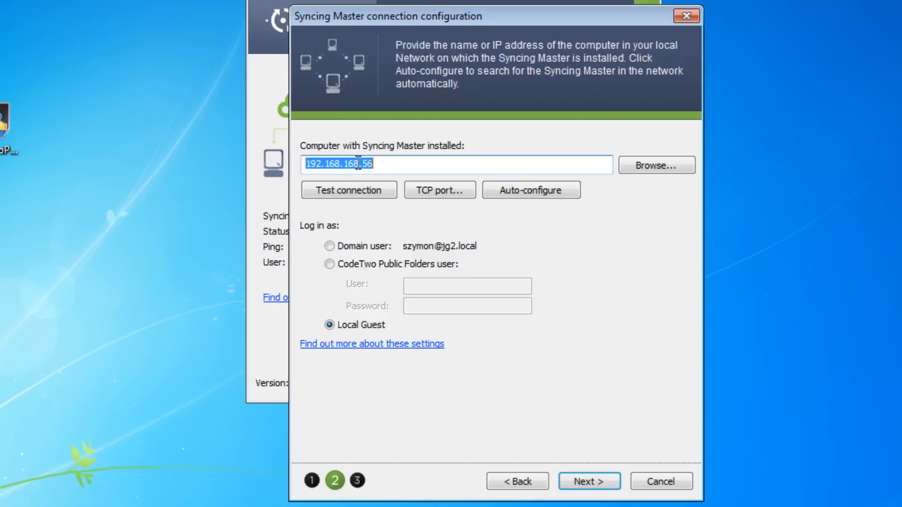
Review the Log in as options, keep Local Guest, and test the connection to 192.168.168.56
click(399, 165)
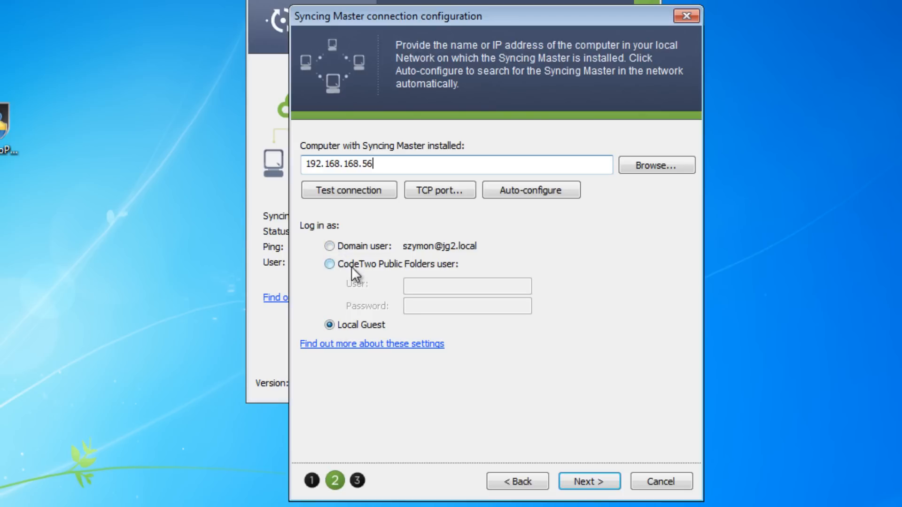
click(328, 246)
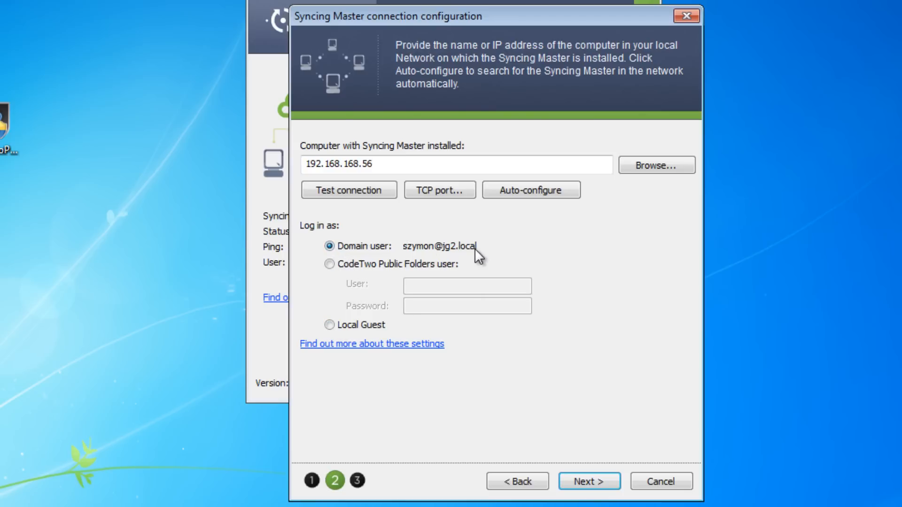
click(328, 264)
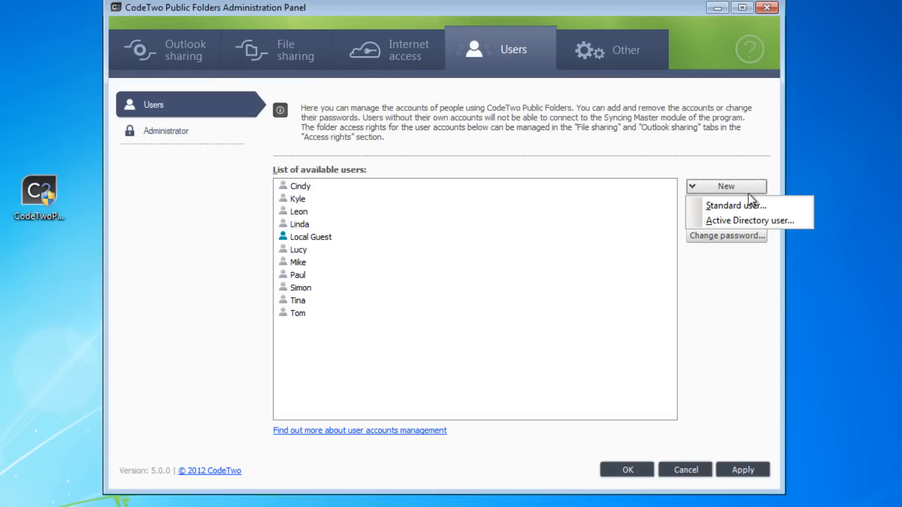
click(735, 205)
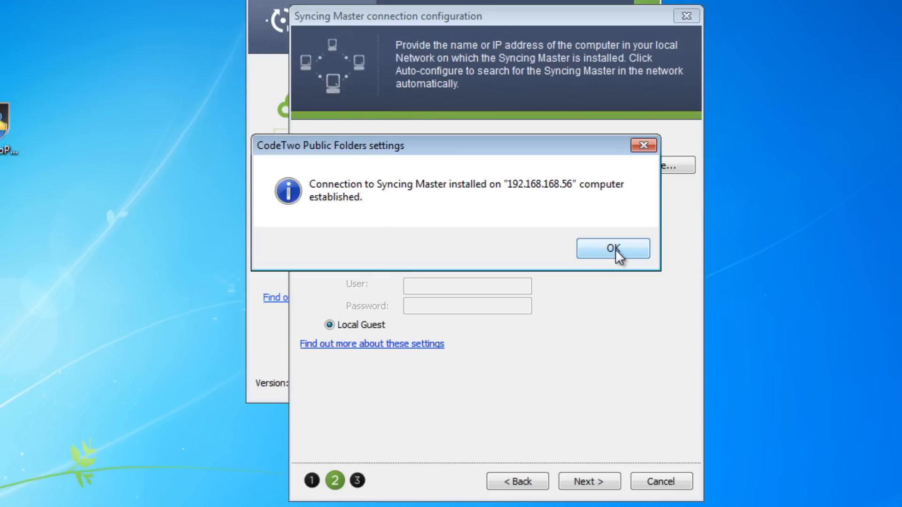
Dismiss the connection-established message and save the new Syncing Master connection
click(612, 248)
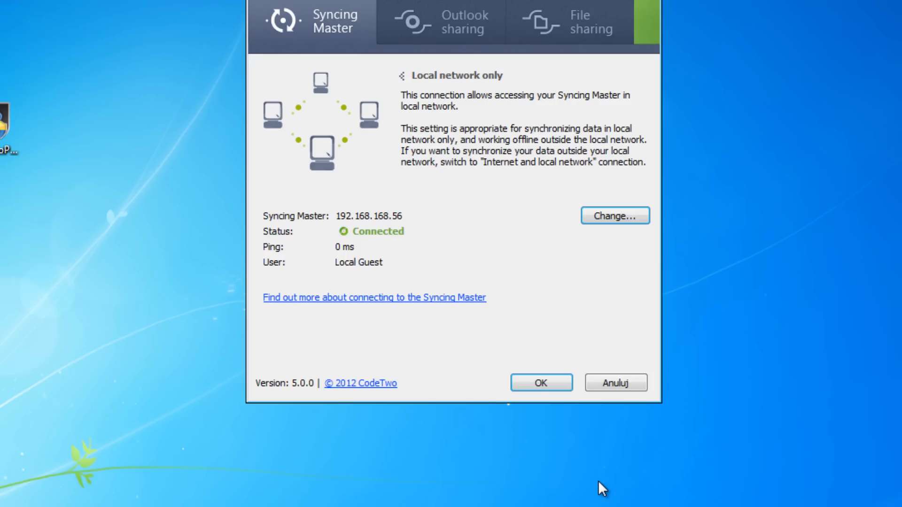
click(540, 383)
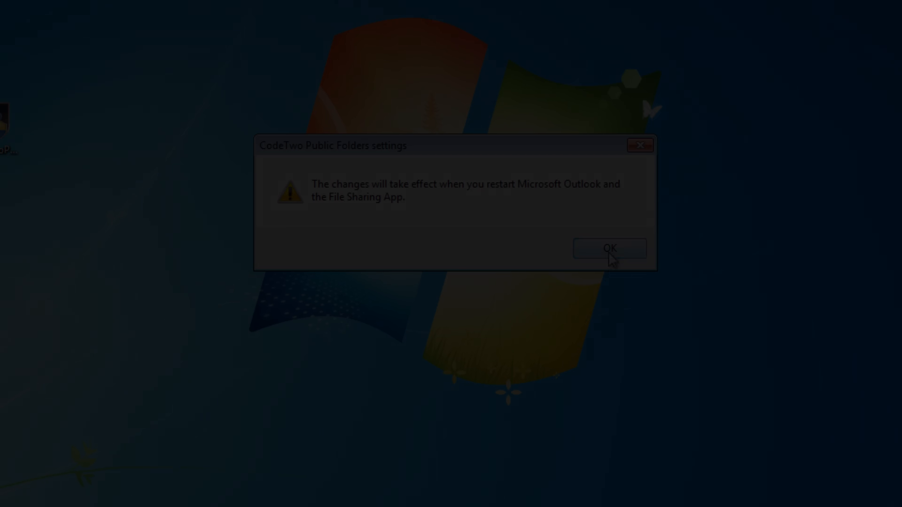